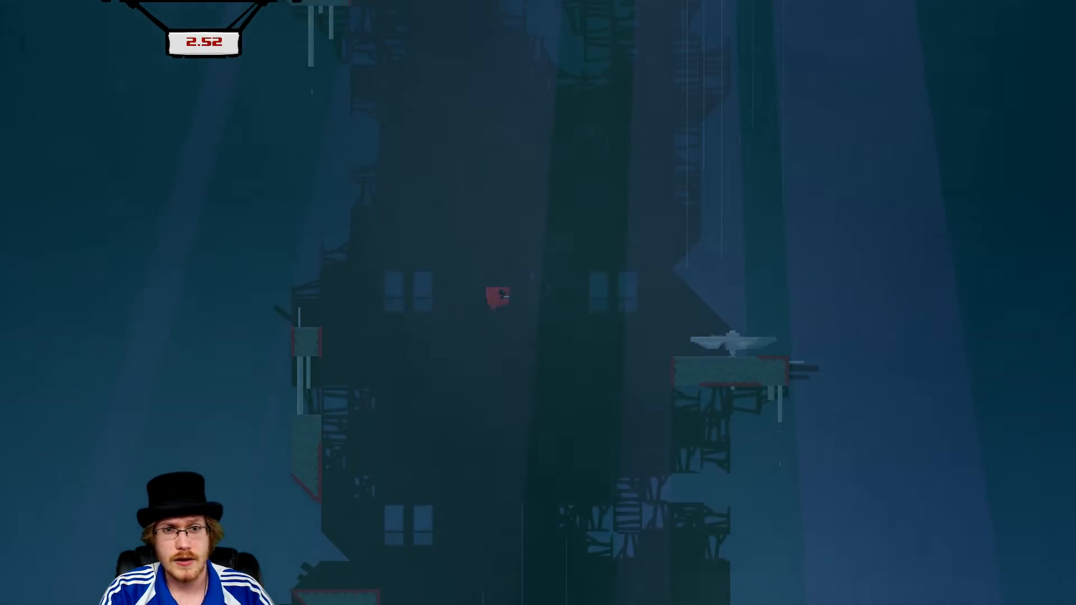
key("Escape")
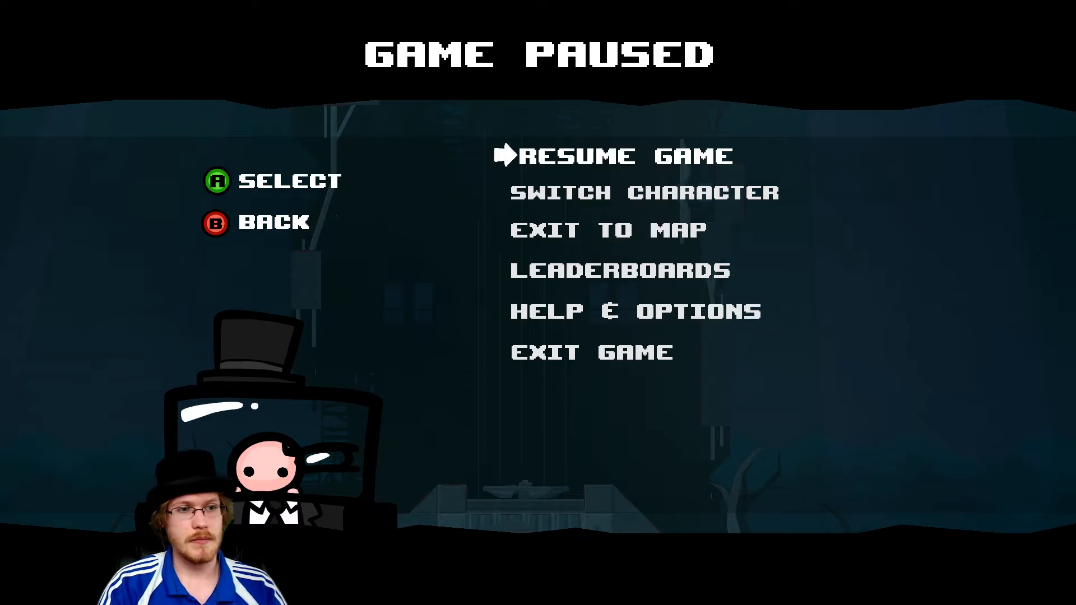
left_click(608, 229)
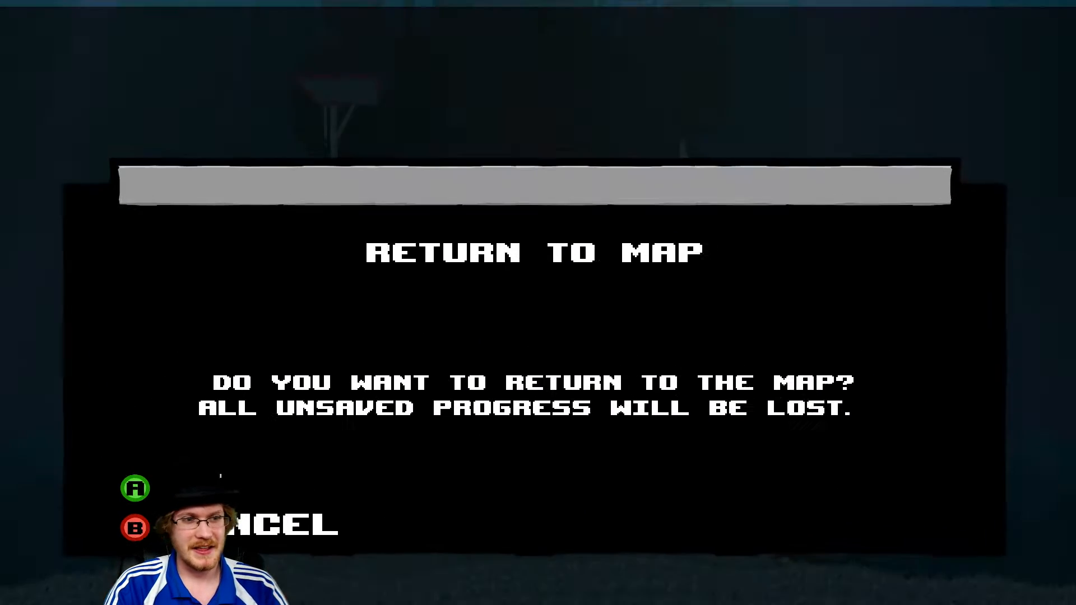